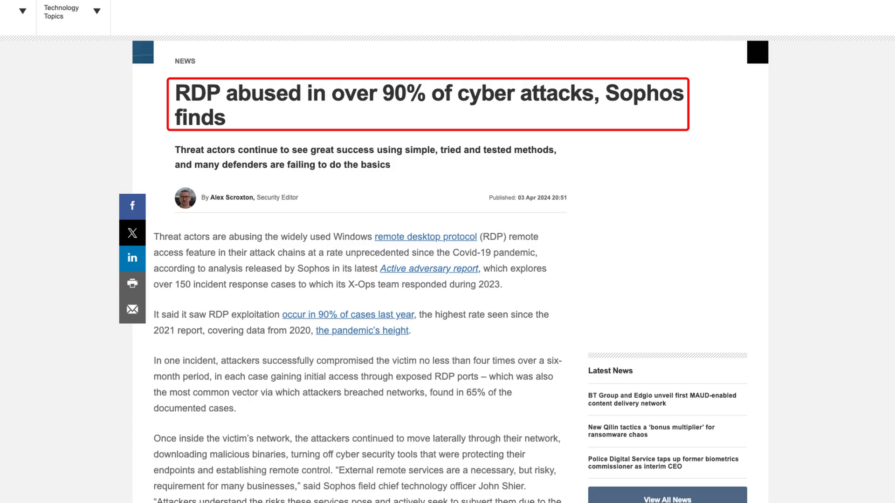
- Bring up Microsoft Learn's 'Understanding the Remote Desktop Protocol (RDP)' article and read its introduction
click(425, 237)
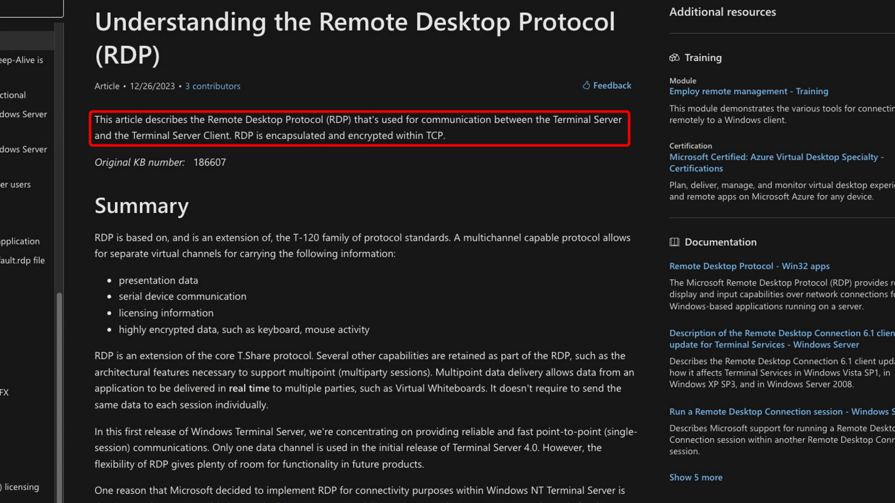